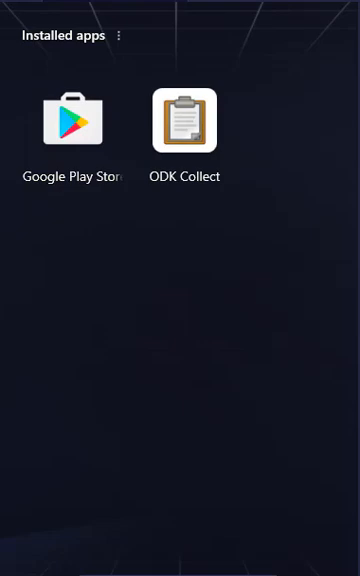
- Launch ODK Collect from the installed apps list
left_click(184, 123)
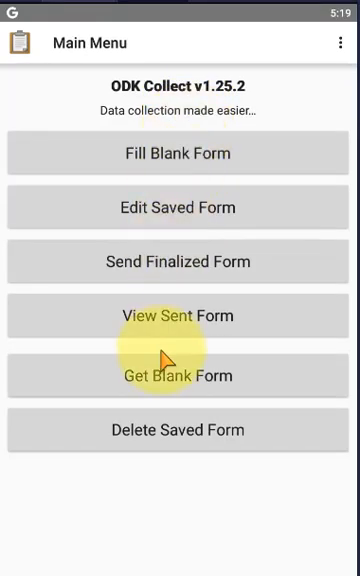
mouse_move(130, 390)
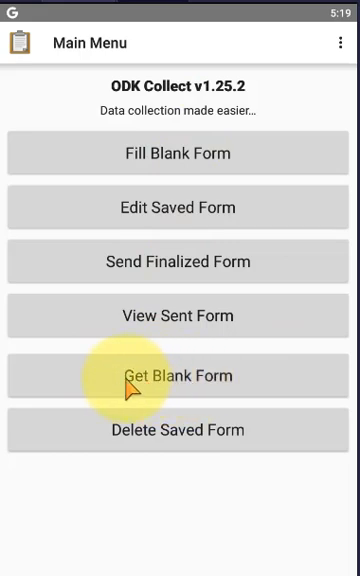
mouse_move(235, 390)
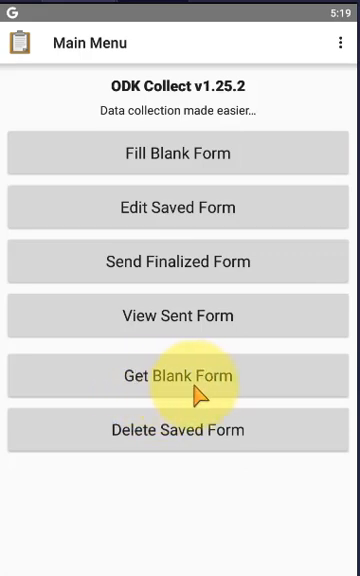
left_click(338, 43)
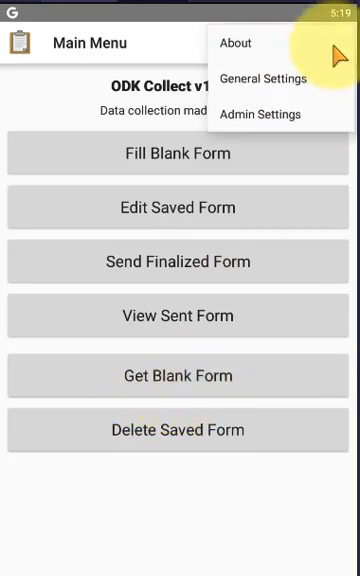
left_click(263, 79)
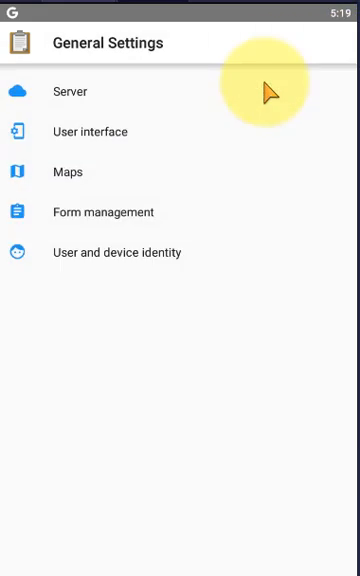
left_click(70, 91)
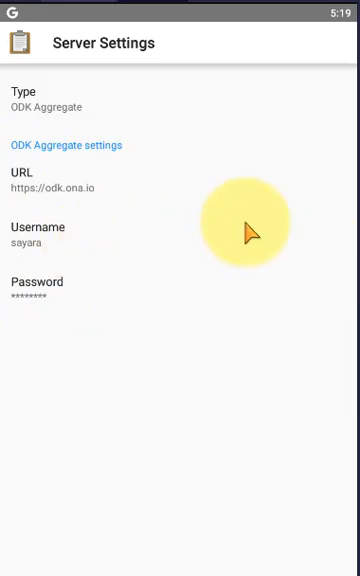
key("Back")
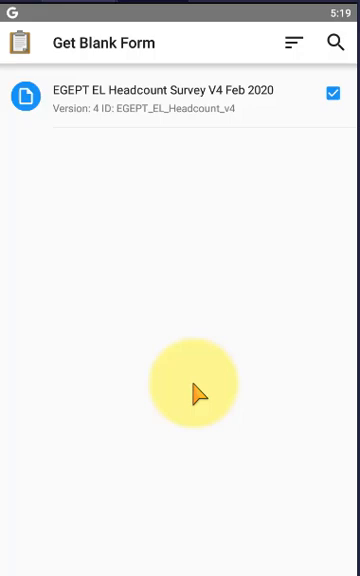
mouse_move(345, 555)
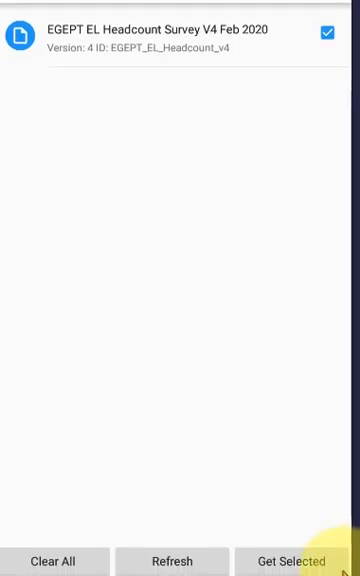
- Download the checked EGEPT EL Headcount Survey V4 form and dismiss the results
left_click(298, 560)
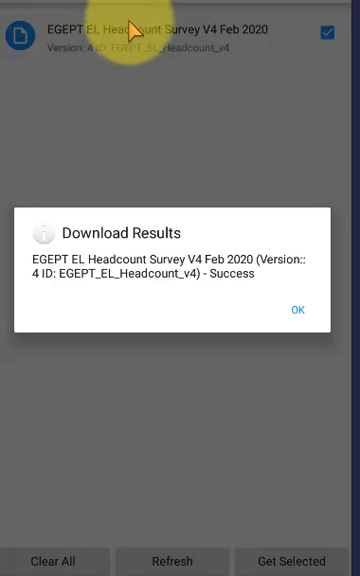
left_click(294, 309)
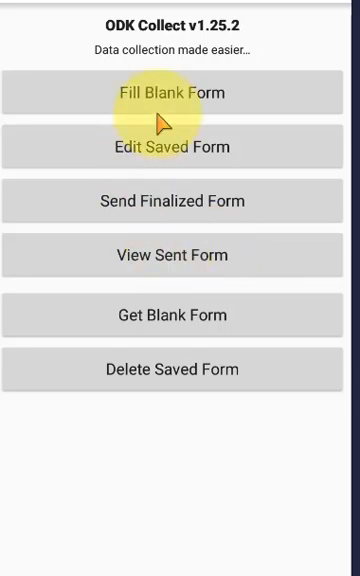
- Open a blank headcount survey and keep English as the form language
left_click(172, 92)
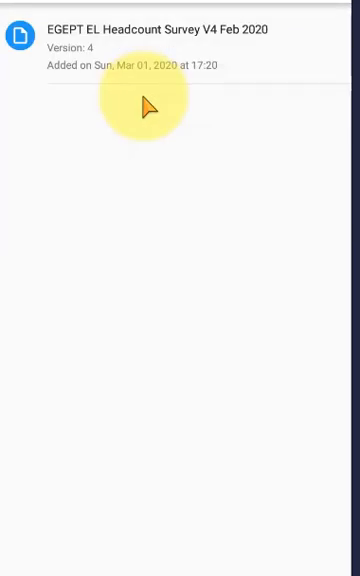
mouse_move(110, 70)
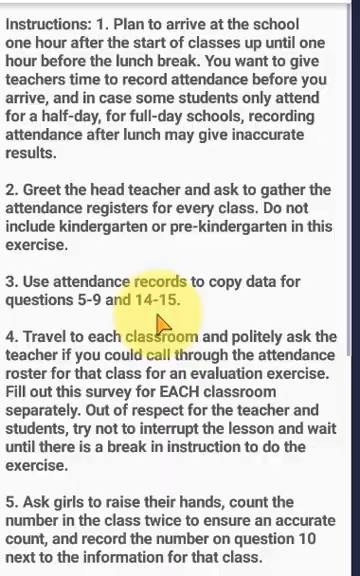
scroll("down", 3)
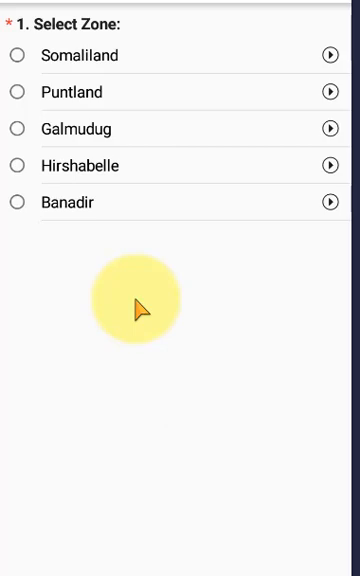
mouse_move(290, 10)
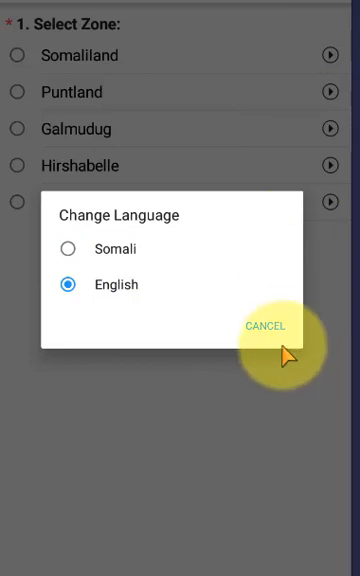
left_click(265, 325)
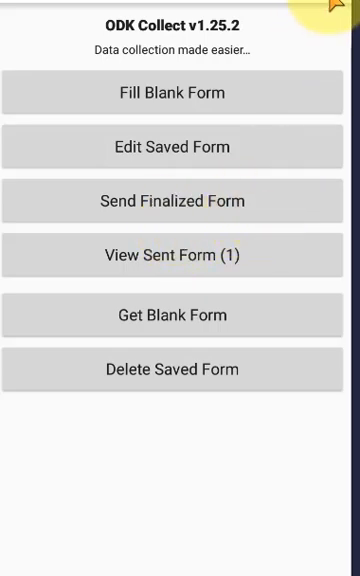
left_click(333, 10)
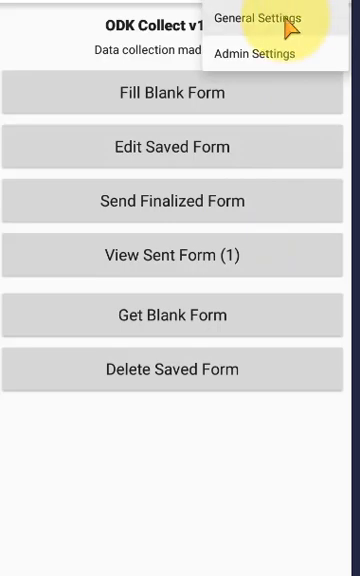
left_click(262, 17)
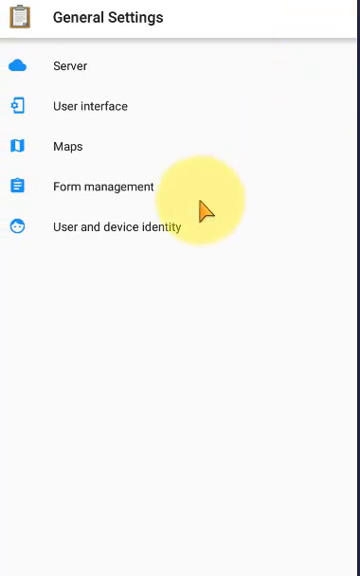
left_click(102, 186)
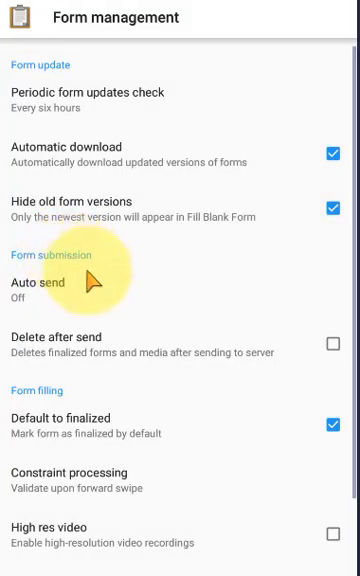
mouse_move(145, 98)
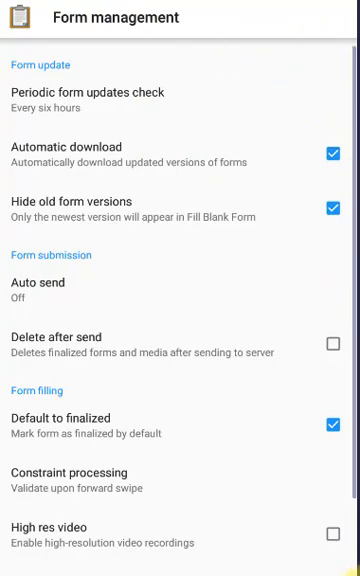
left_click(20, 18)
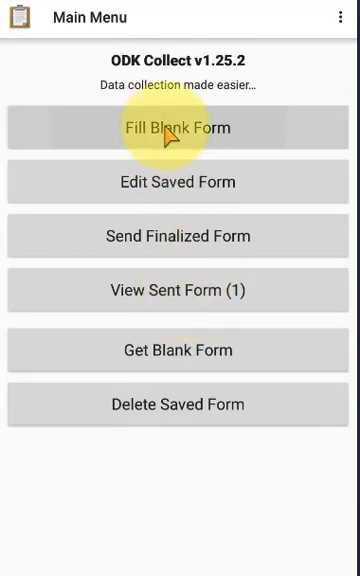
- Start a new EGEPT EL Headcount Survey entry from the blank forms list
left_click(178, 127)
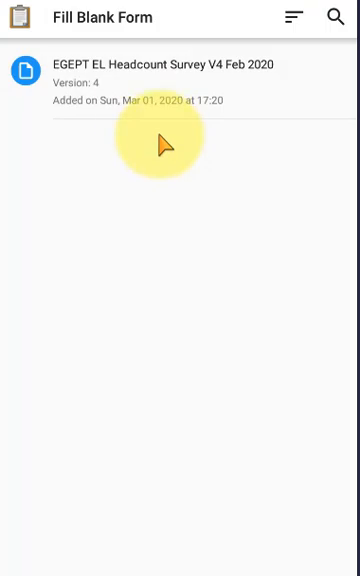
left_click(180, 85)
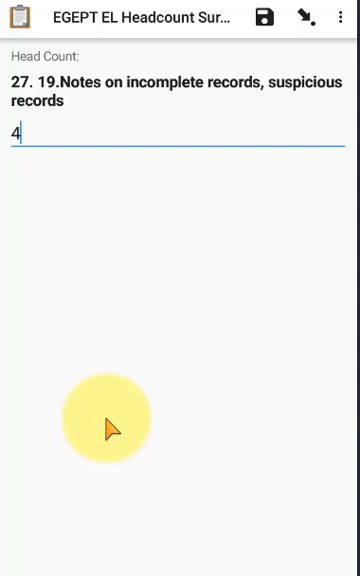
mouse_move(268, 330)
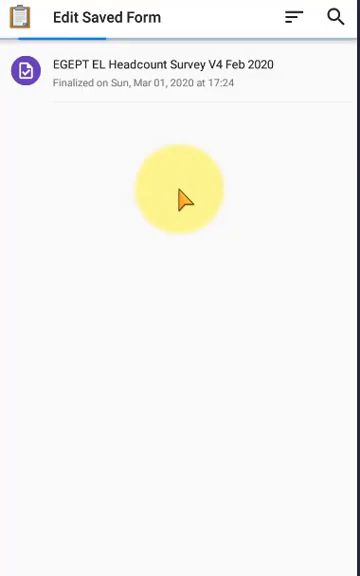
- Change question 27's incomplete-records answer from 4 to 5 and save the survey
left_click(178, 65)
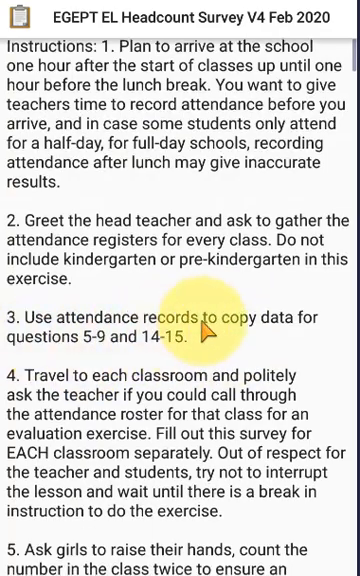
scroll("down", 3)
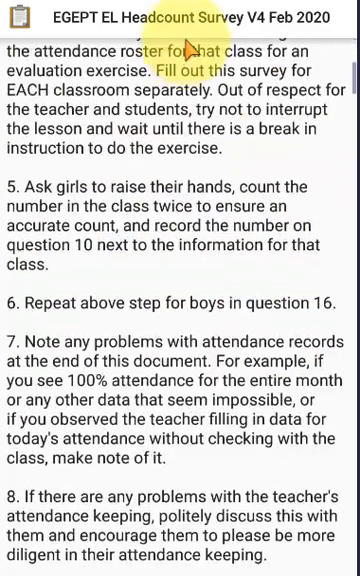
scroll("down", 3)
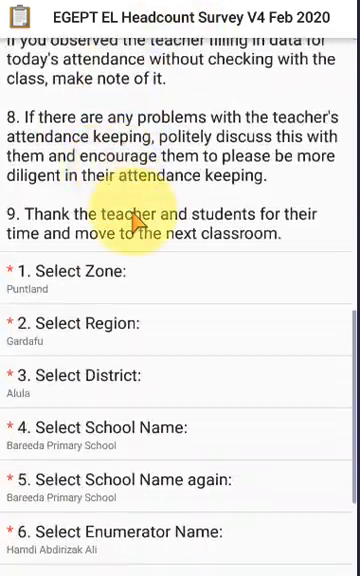
scroll("down", 3)
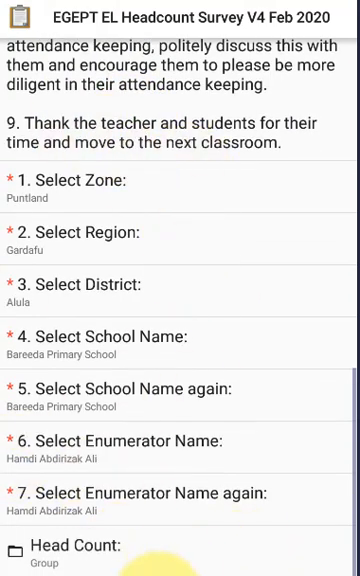
scroll("up", 3)
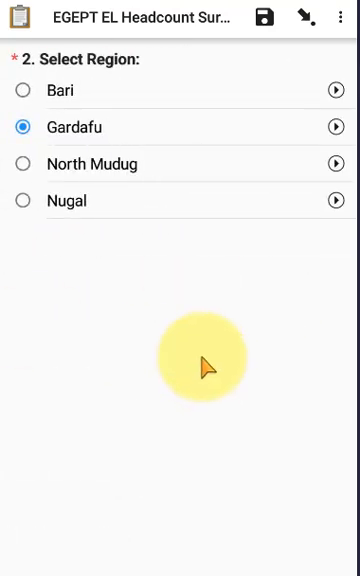
mouse_move(200, 385)
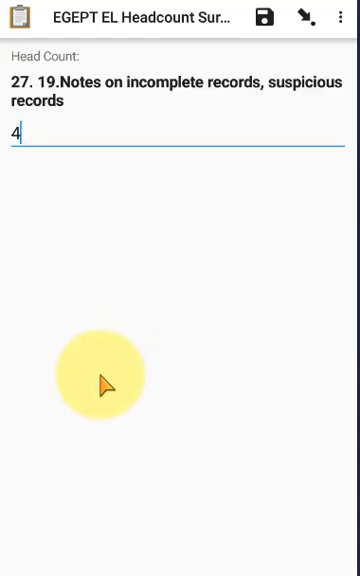
mouse_move(40, 160)
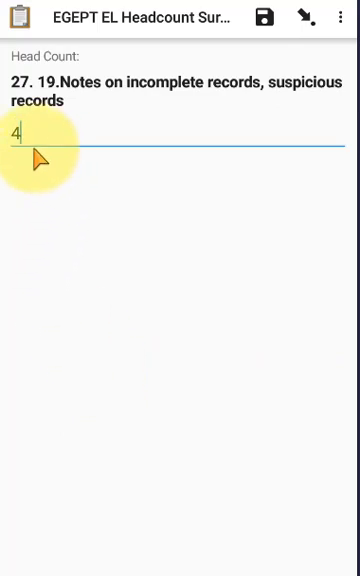
mouse_move(75, 170)
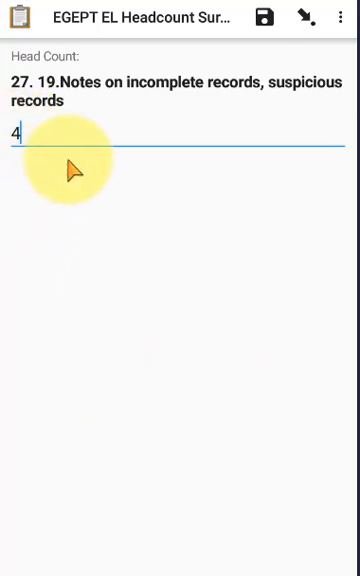
type("5")
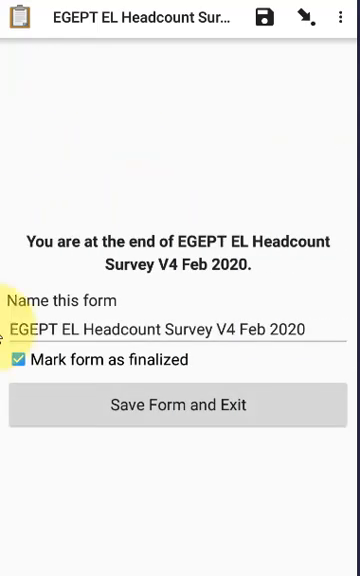
left_click(179, 405)
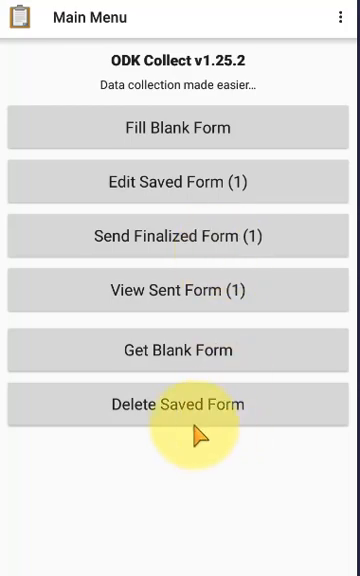
- Clear and reselect both saved surveys, then view the blank forms without deleting
left_click(179, 404)
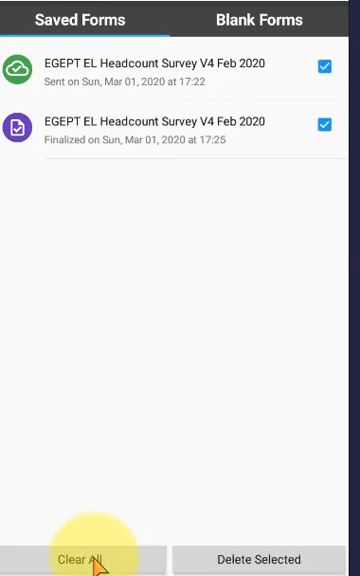
left_click(80, 558)
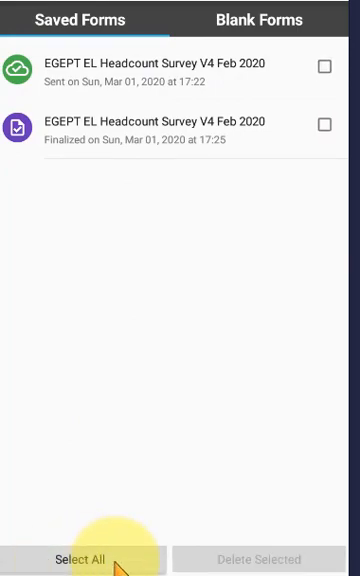
left_click(83, 559)
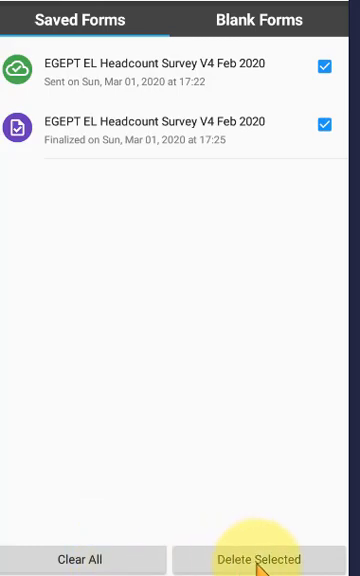
mouse_move(255, 540)
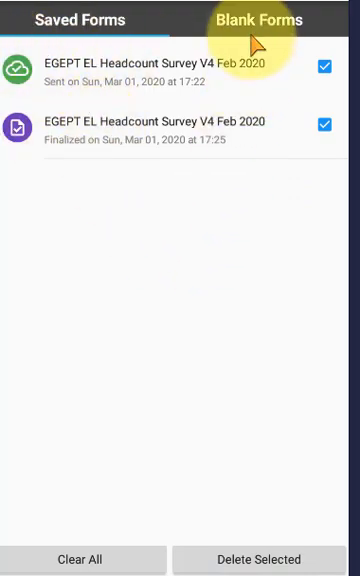
left_click(258, 20)
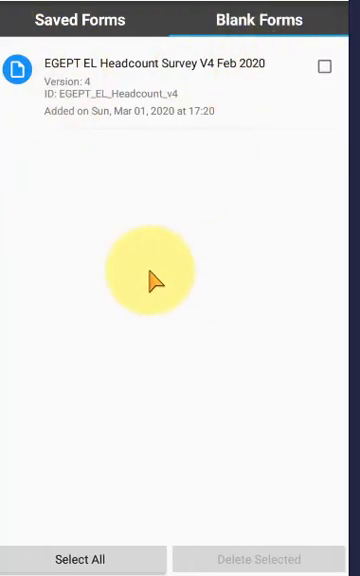
mouse_move(165, 130)
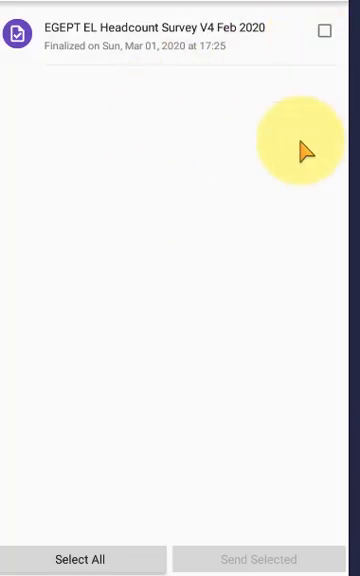
mouse_move(193, 243)
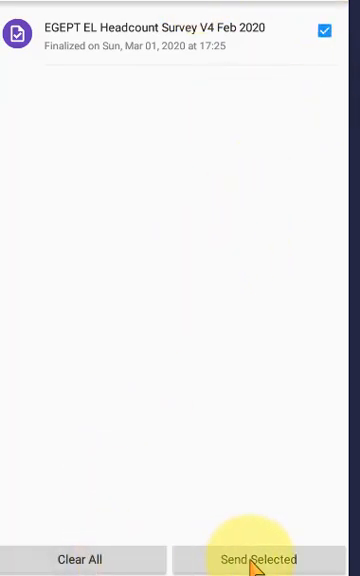
- Upload the checked finalized headcount survey and dismiss the success message
left_click(265, 558)
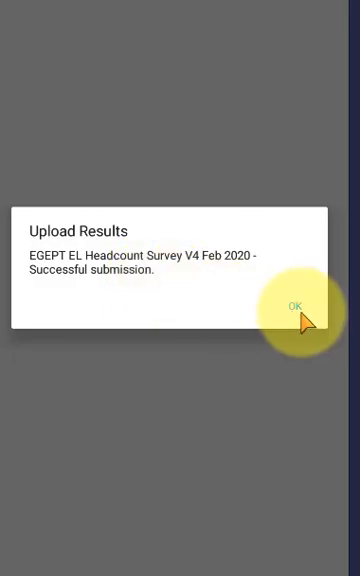
left_click(297, 305)
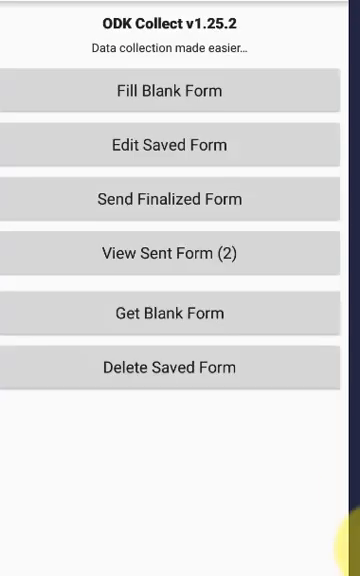
mouse_move(320, 258)
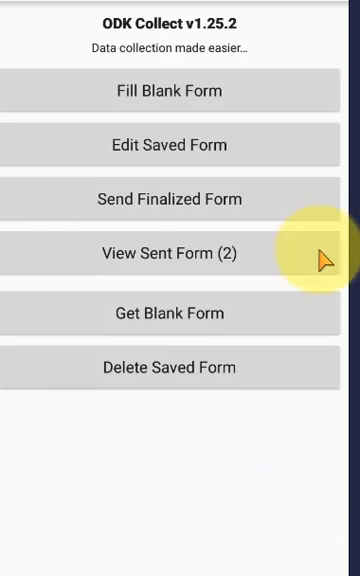